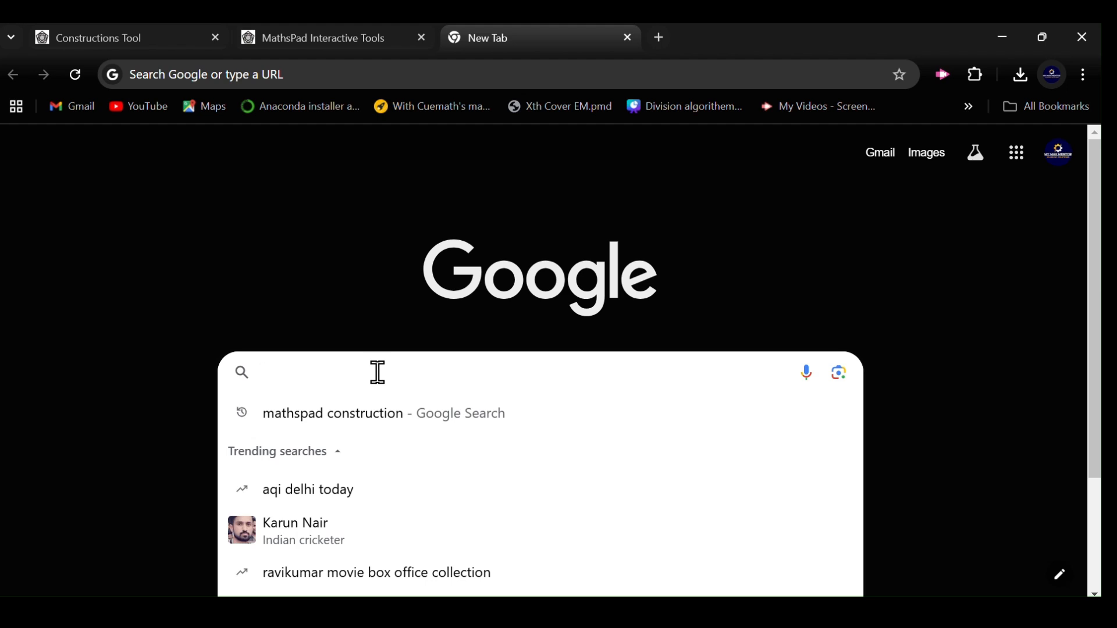
Search Google for 'mathspad construction' and bring up the MathsPad Constructions Tool result.
click(264, 372)
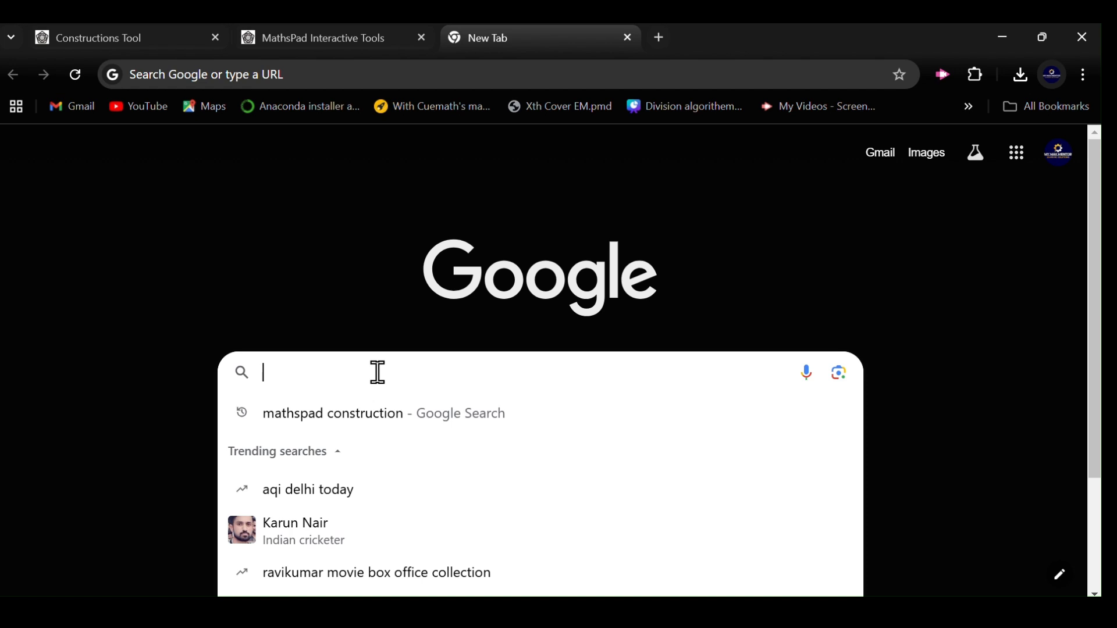
text(mathspad)
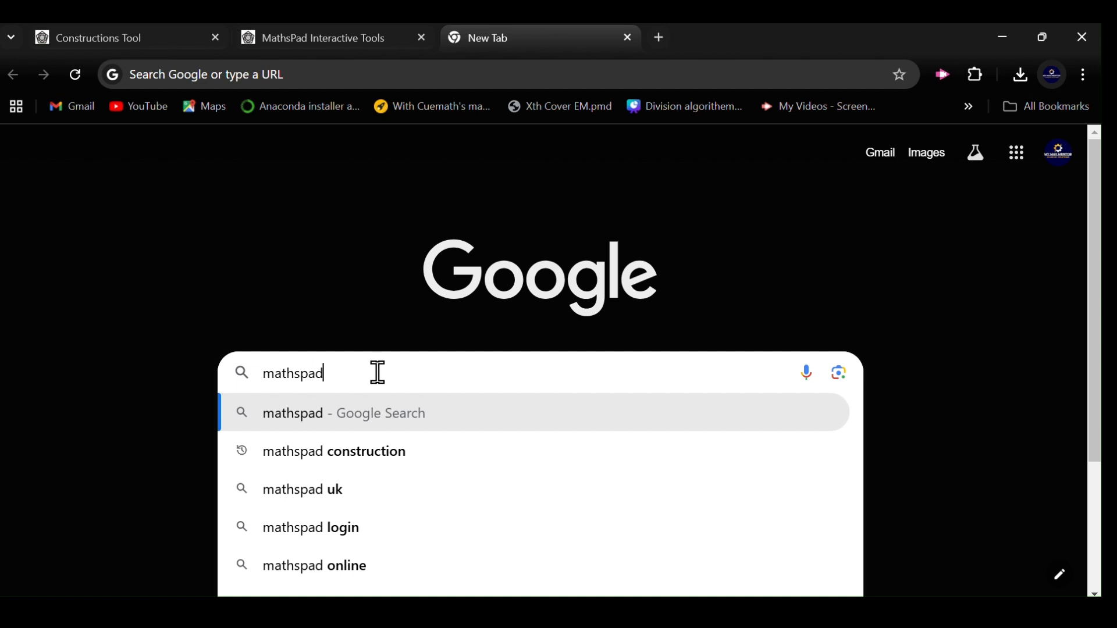
click(332, 451)
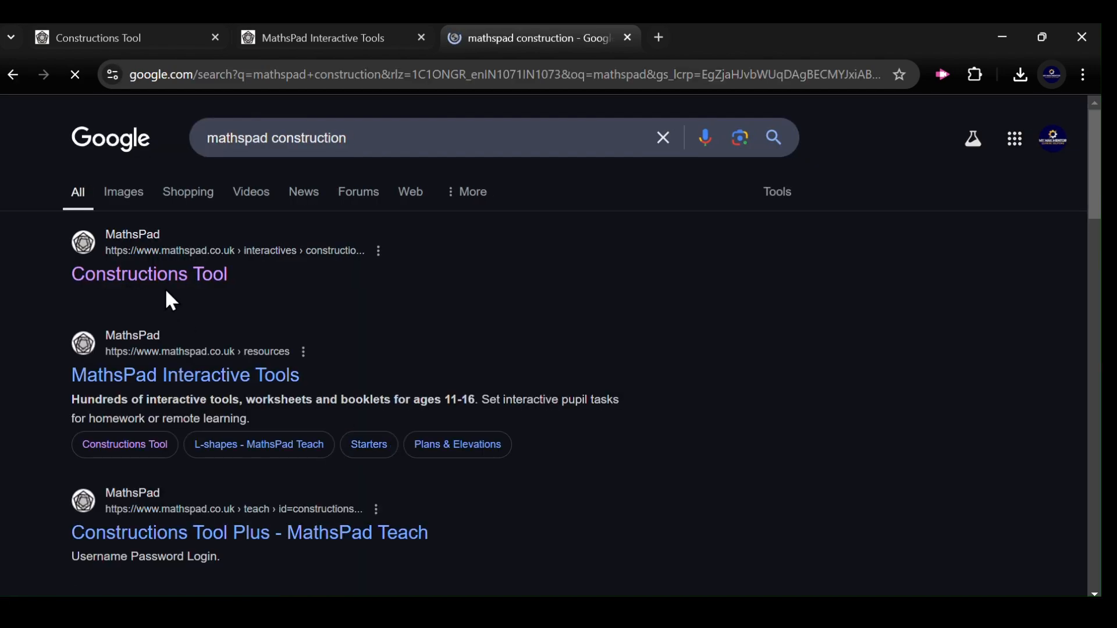
click(149, 274)
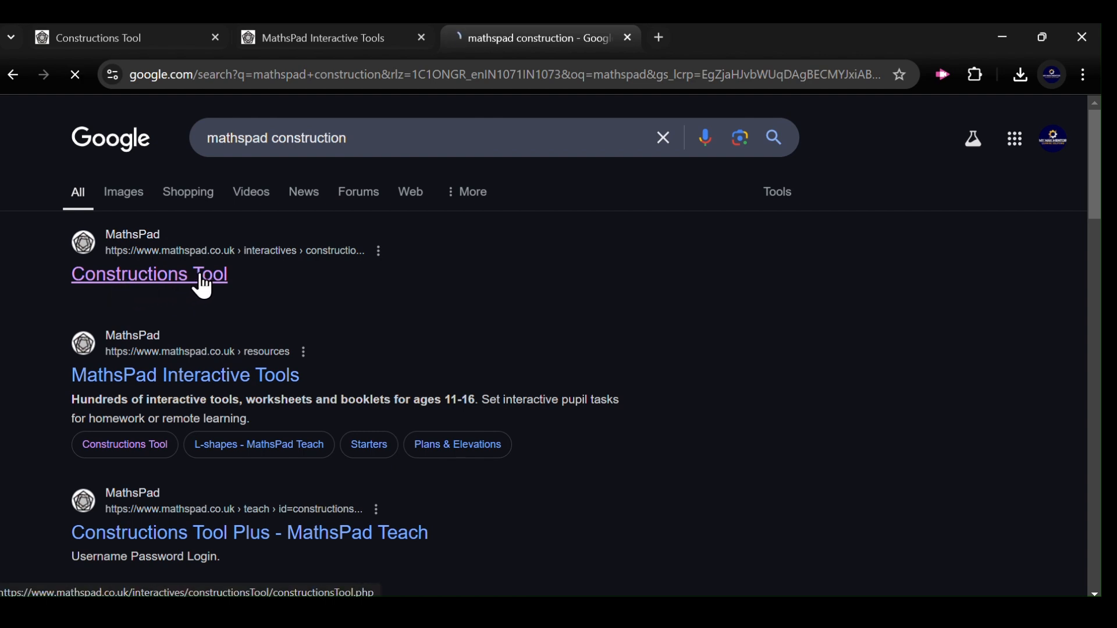
Open the MathsPad Constructions Tool page from the search results.
click(147, 274)
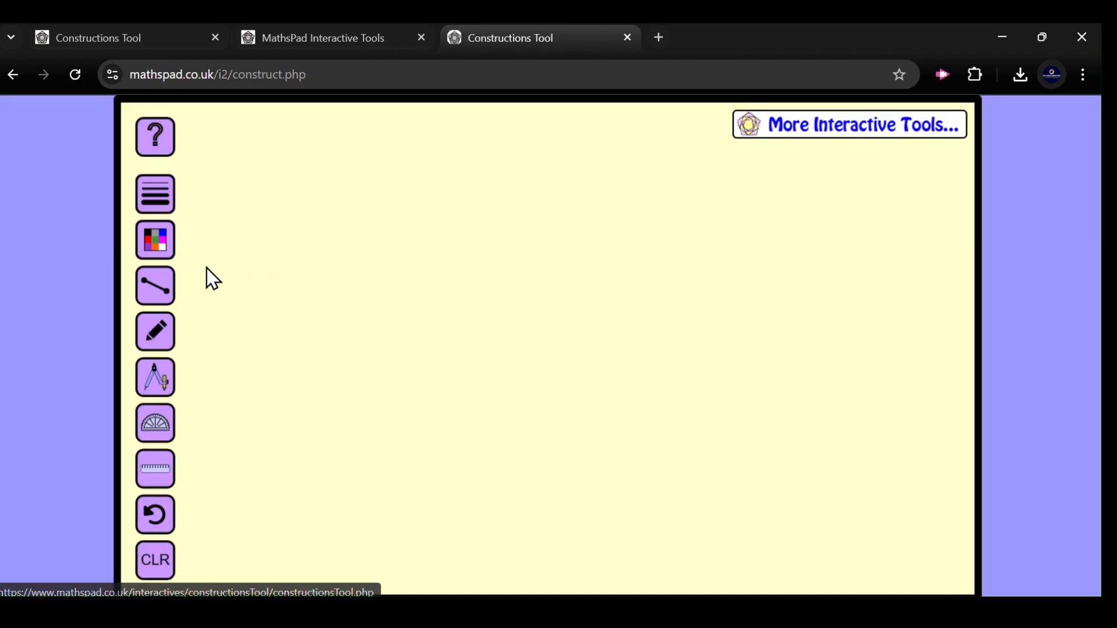
mouse_move(497, 241)
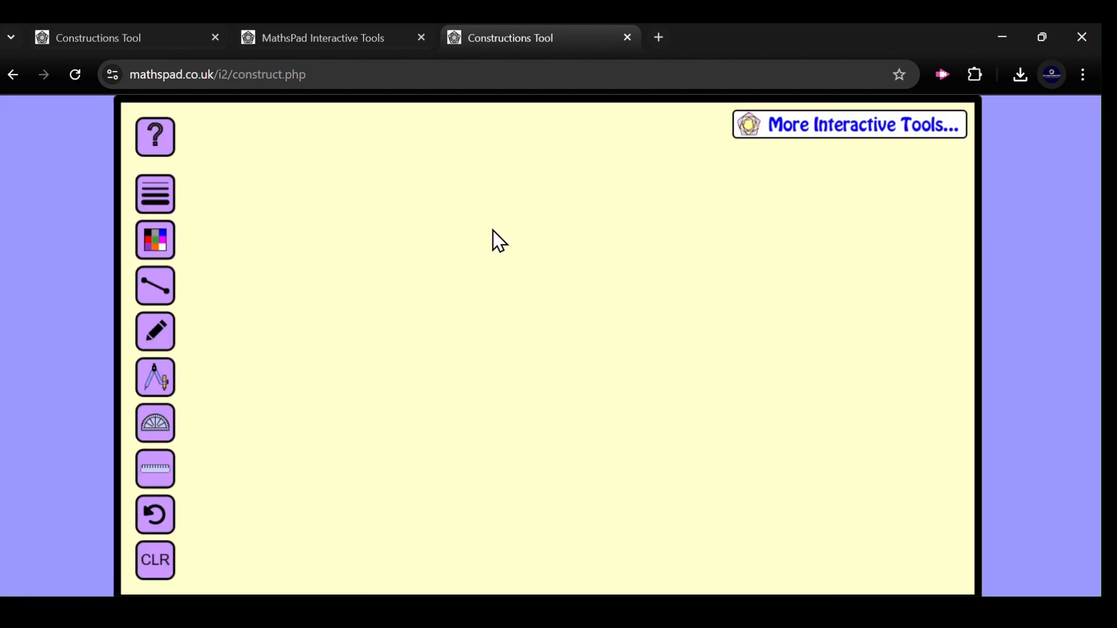
mouse_move(465, 217)
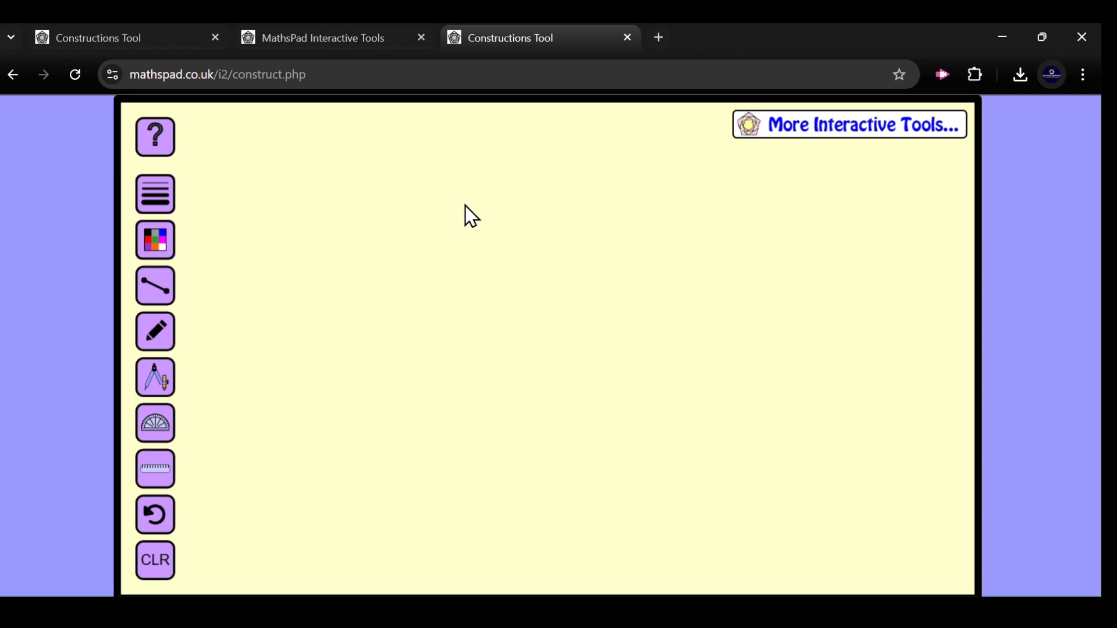
mouse_move(463, 67)
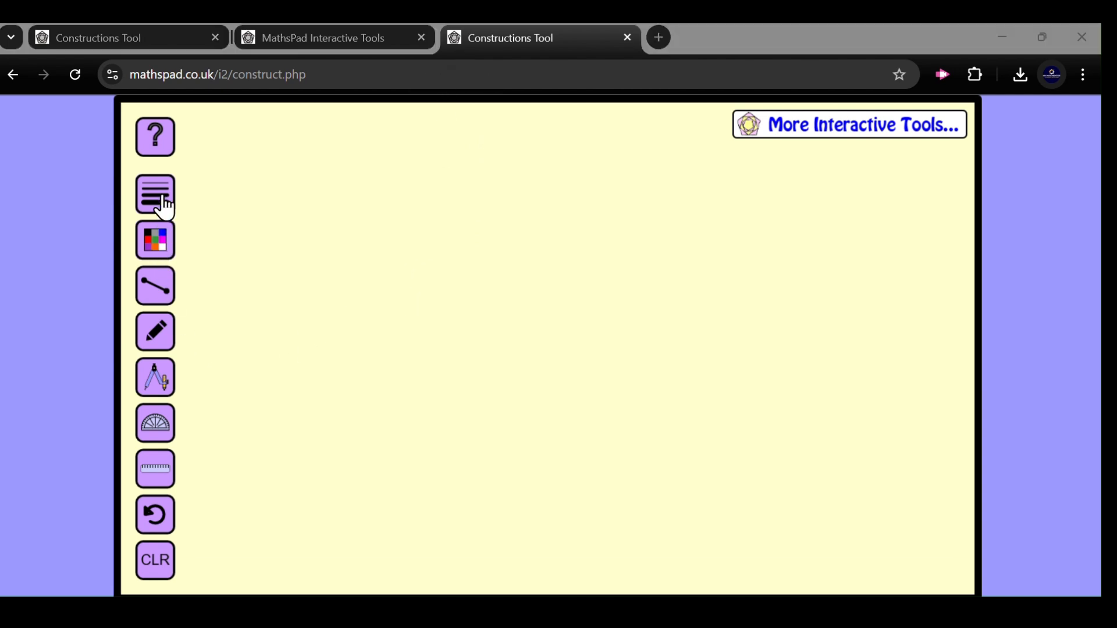
mouse_move(155, 331)
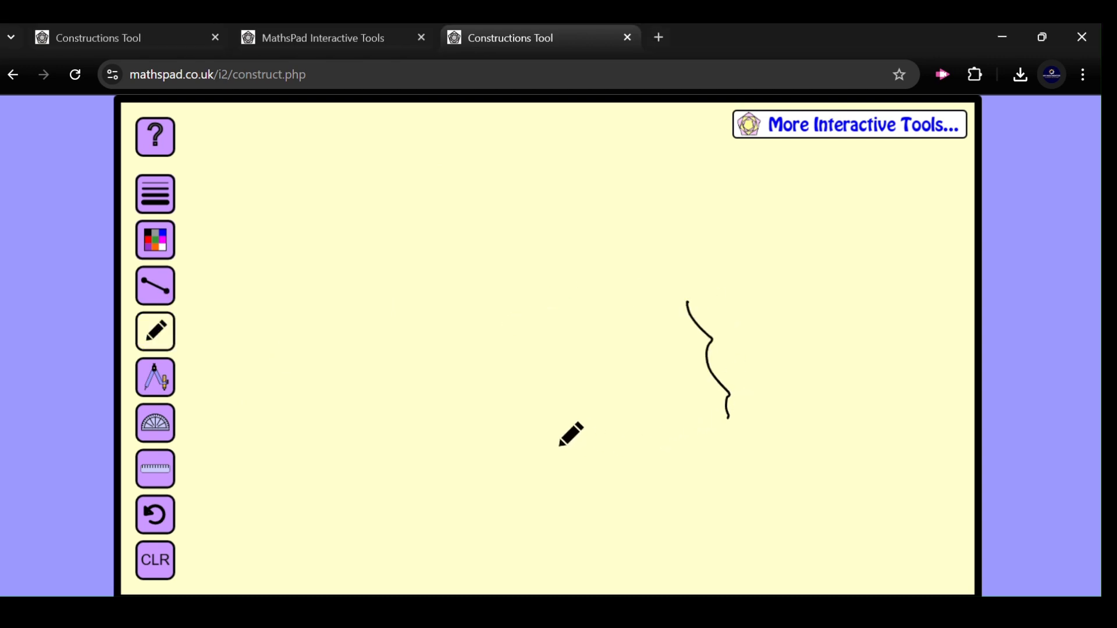
Try a compass arc, the protractor and the ruler, leaving the canvas empty afterwards.
click(155, 377)
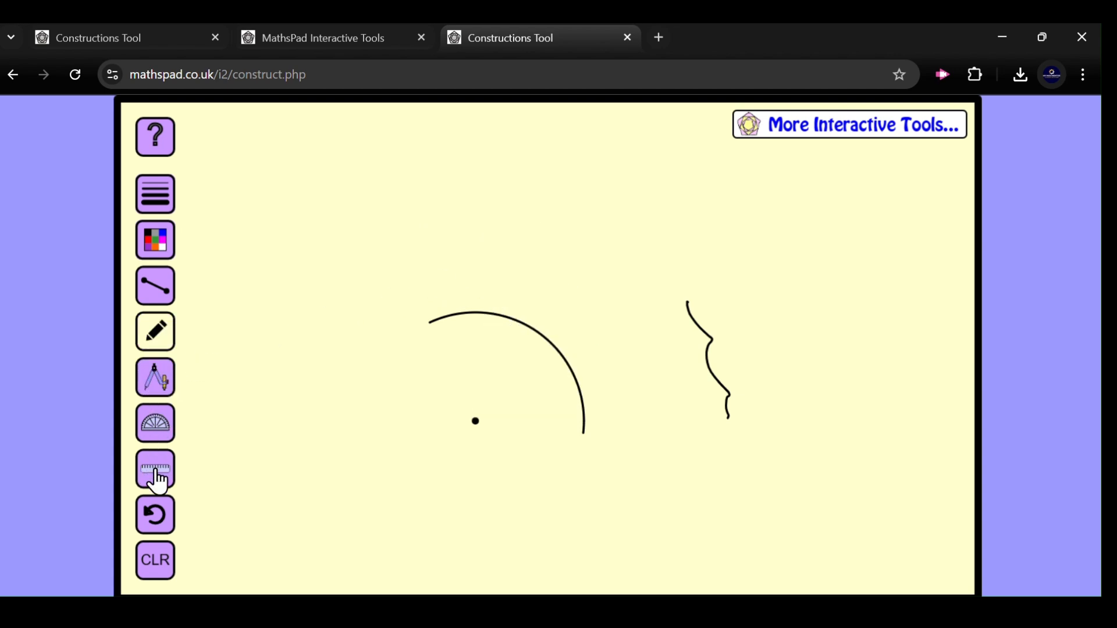
click(155, 422)
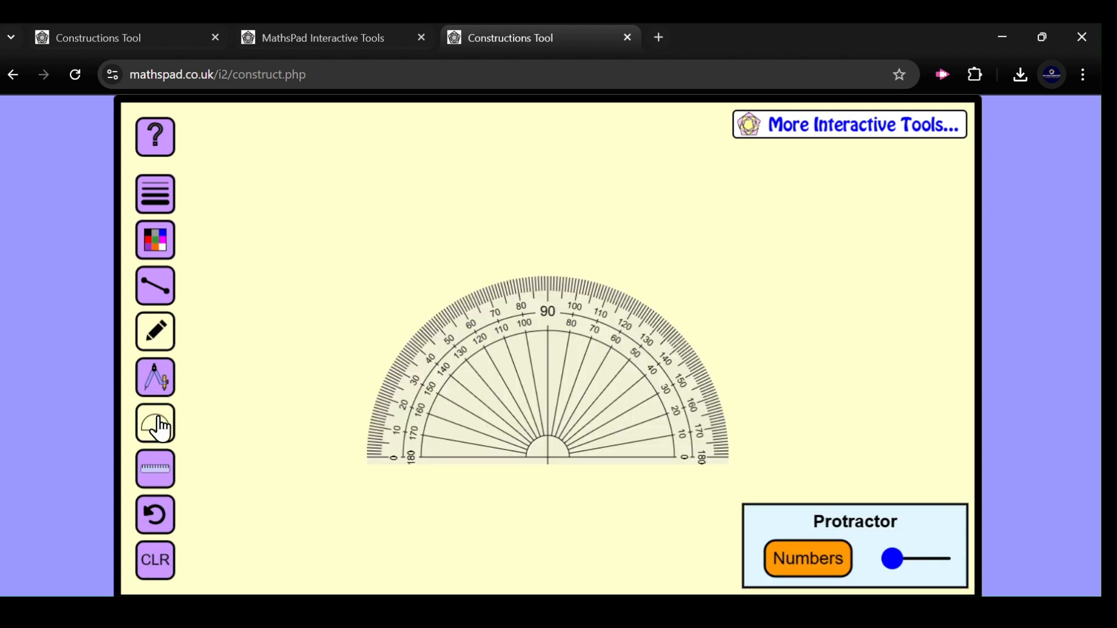
drag(547, 369, 596, 278)
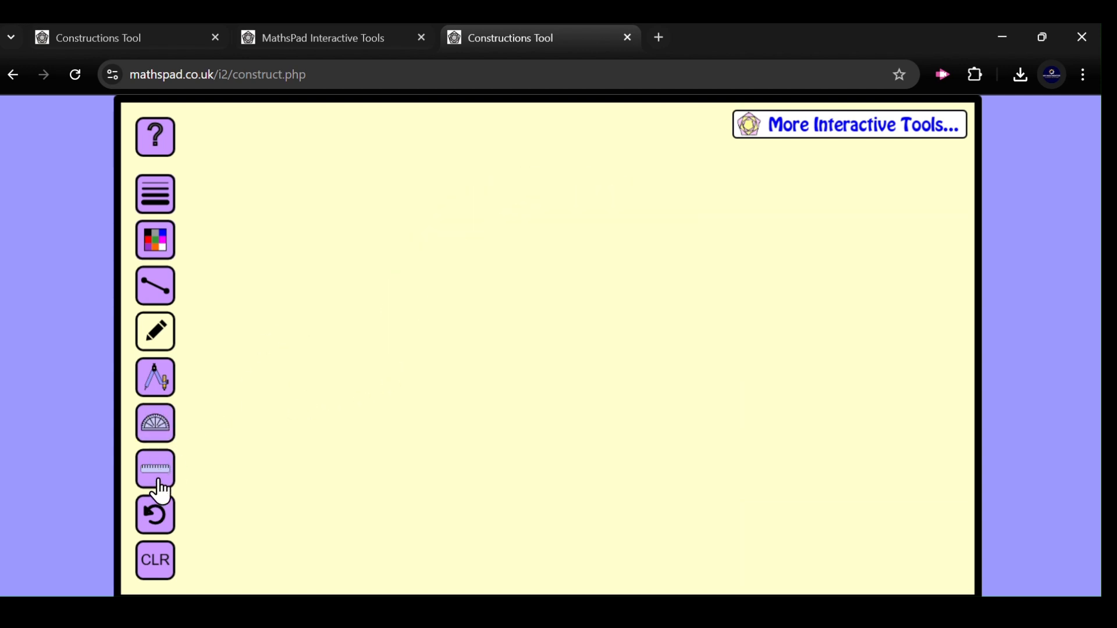
click(155, 469)
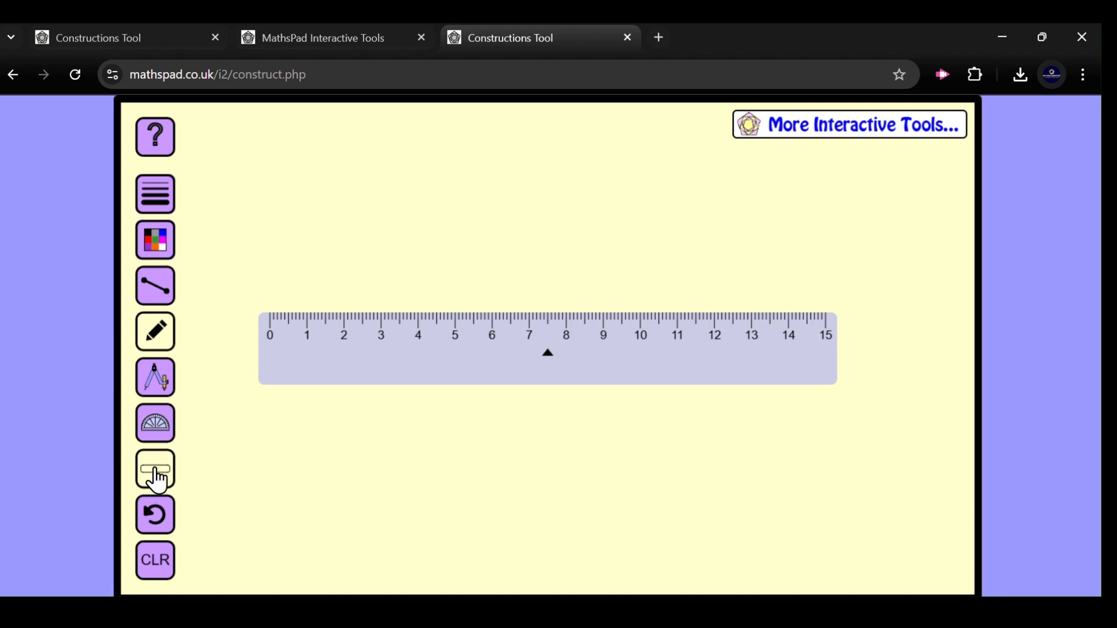
click(154, 468)
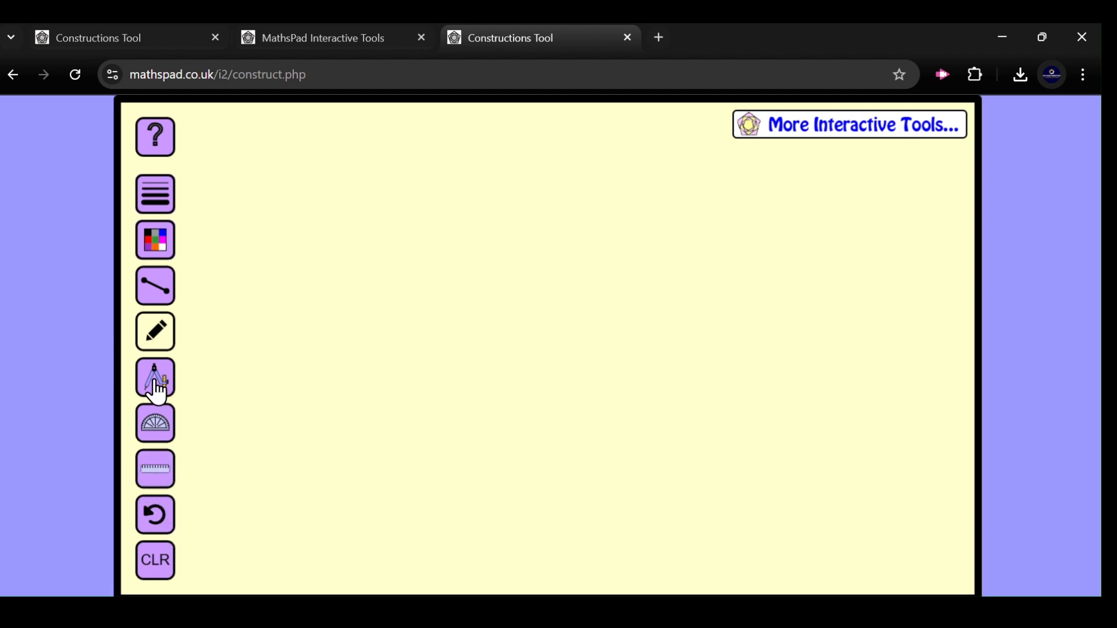
Sweep a full compass circle around a centre point at upper left and lock the compass width.
click(155, 377)
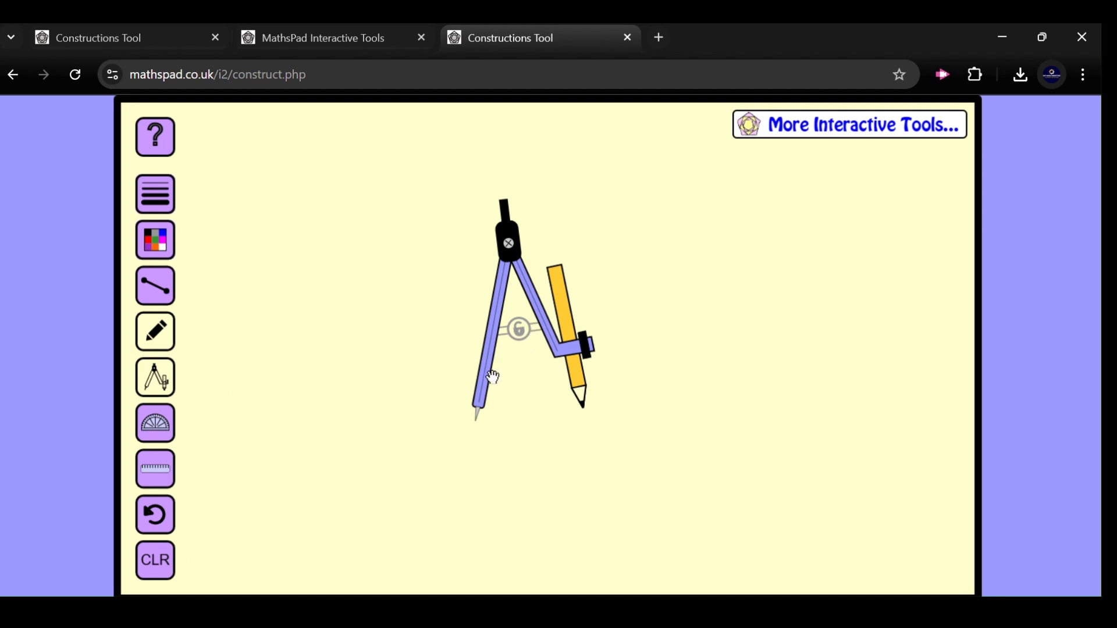
drag(491, 376, 525, 345)
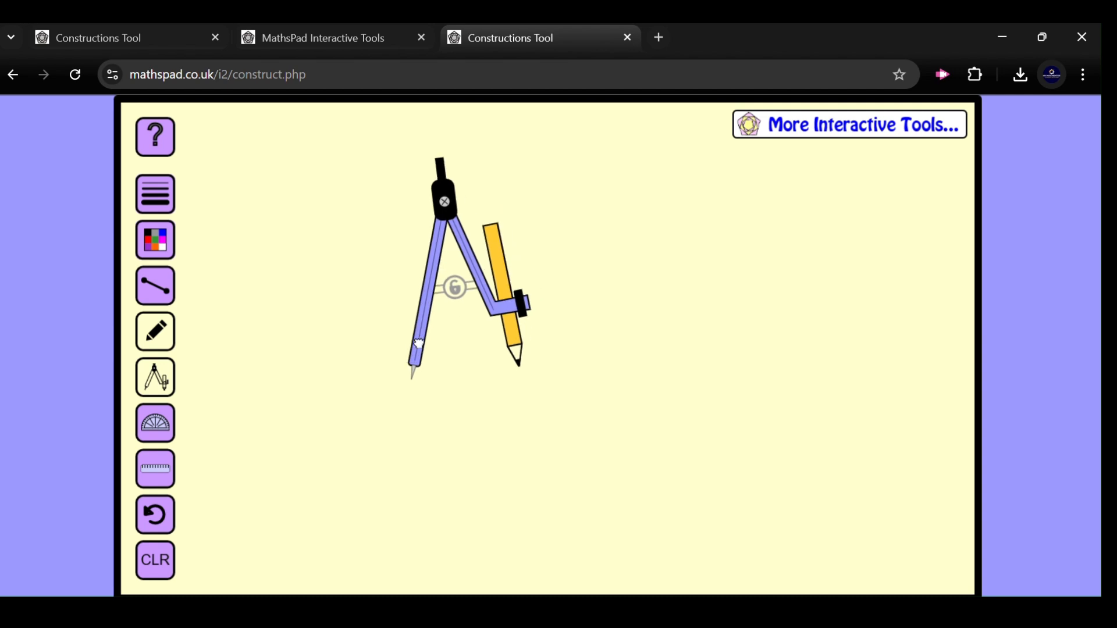
mouse_move(513, 349)
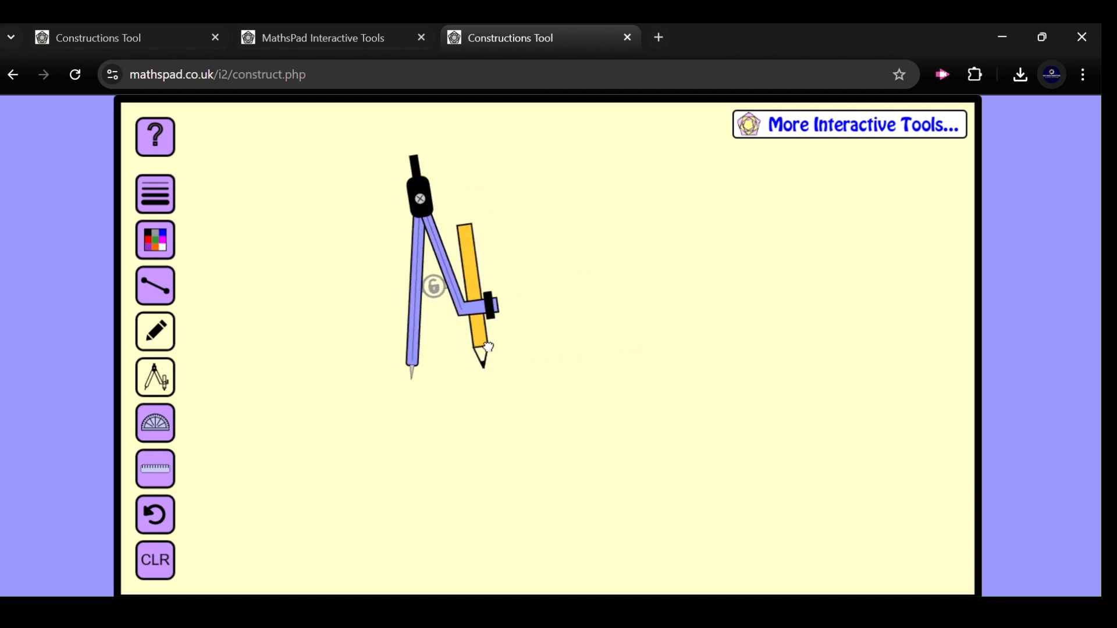
drag(433, 286, 458, 302)
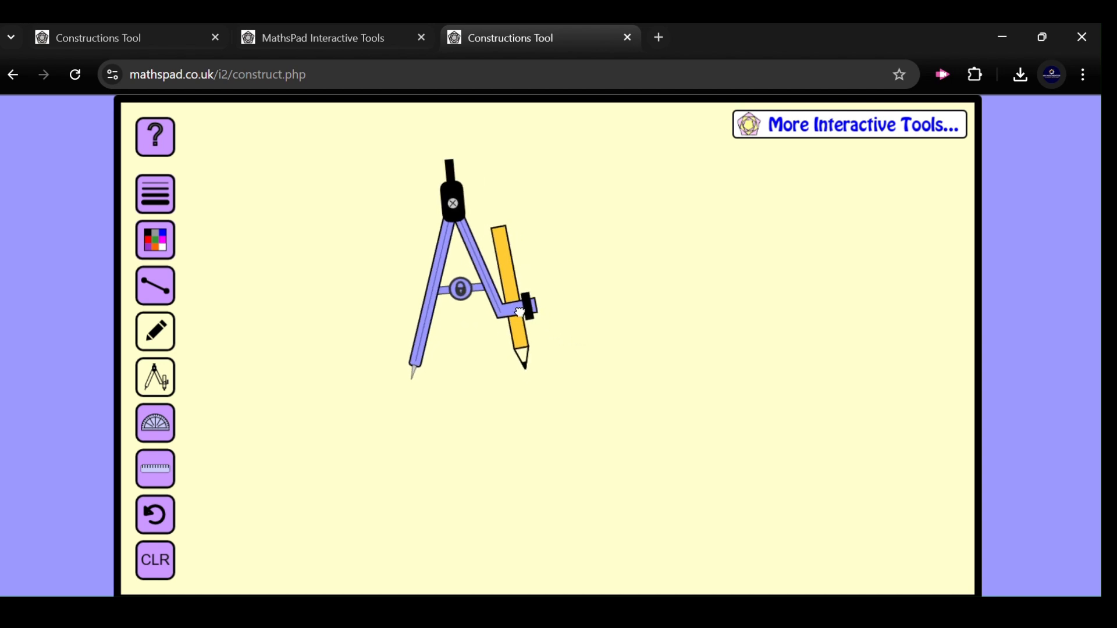
drag(516, 310, 523, 346)
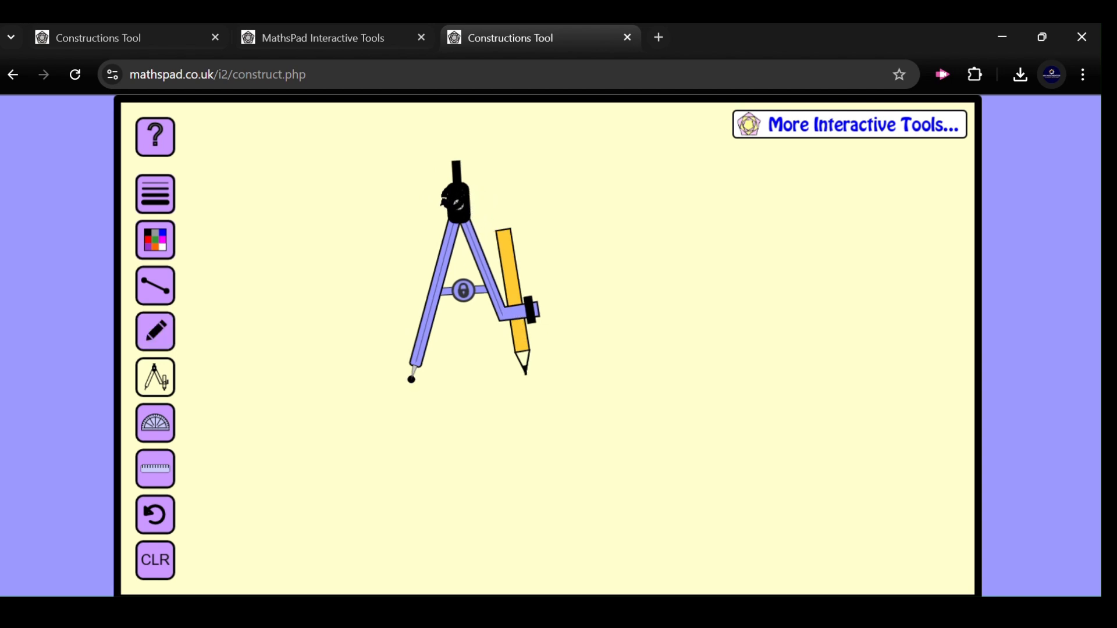
drag(527, 313, 309, 282)
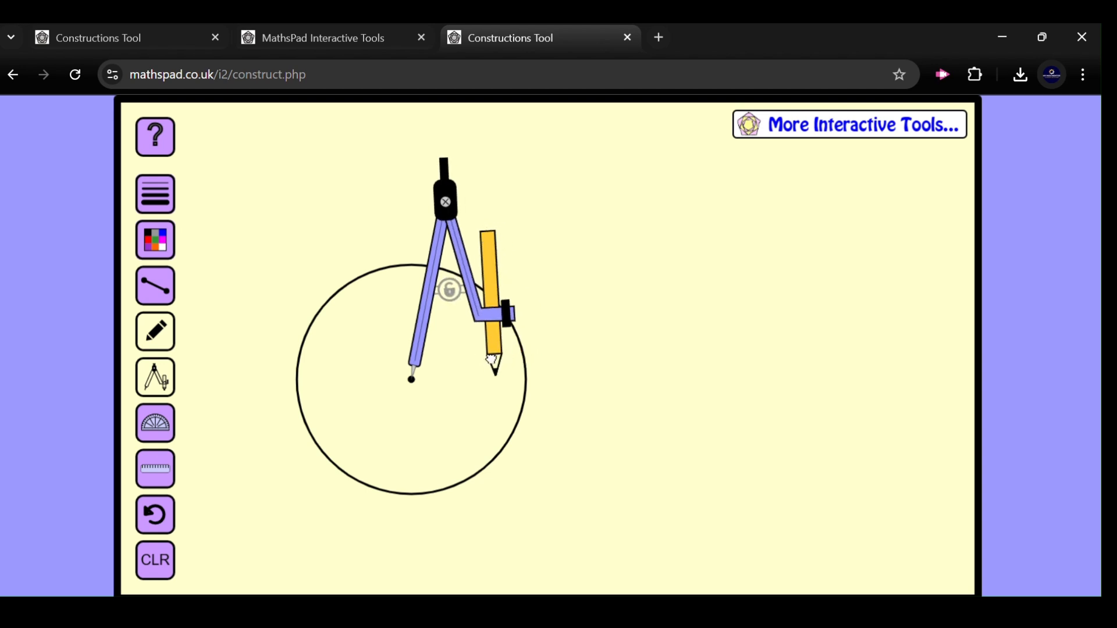
click(155, 330)
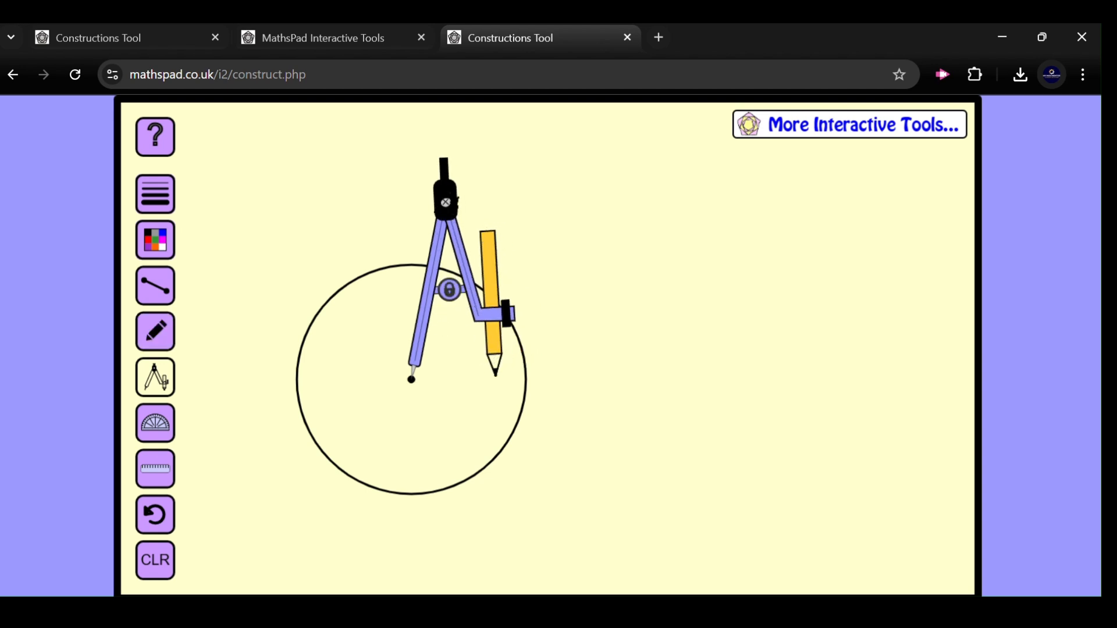
Draw more concentric circles around the same centre, then clear the canvas with CLR.
drag(443, 202, 478, 212)
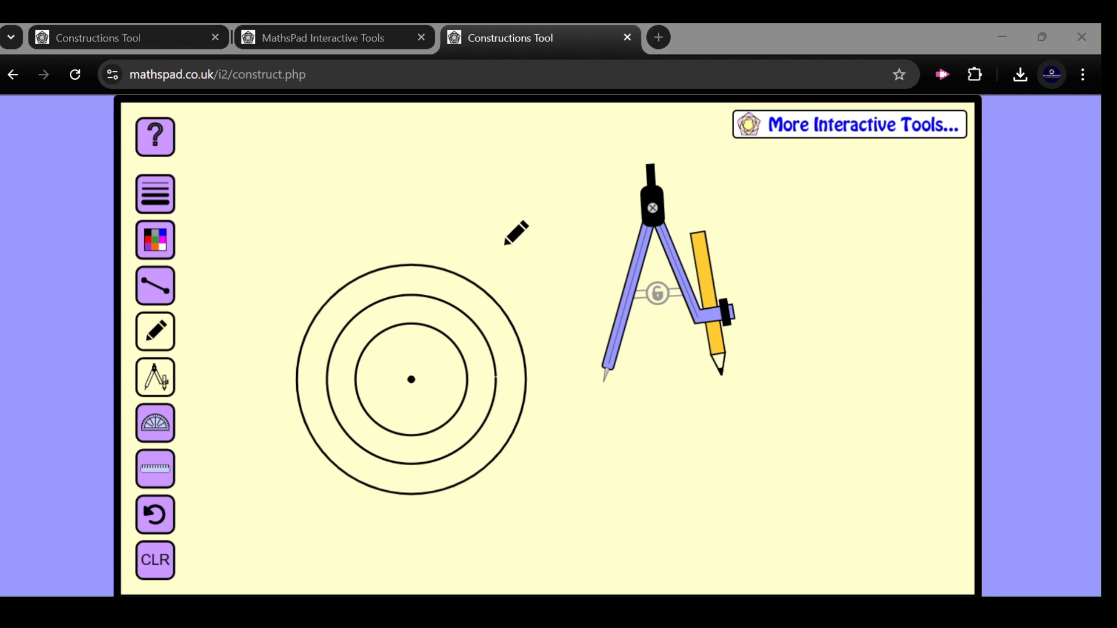
click(155, 559)
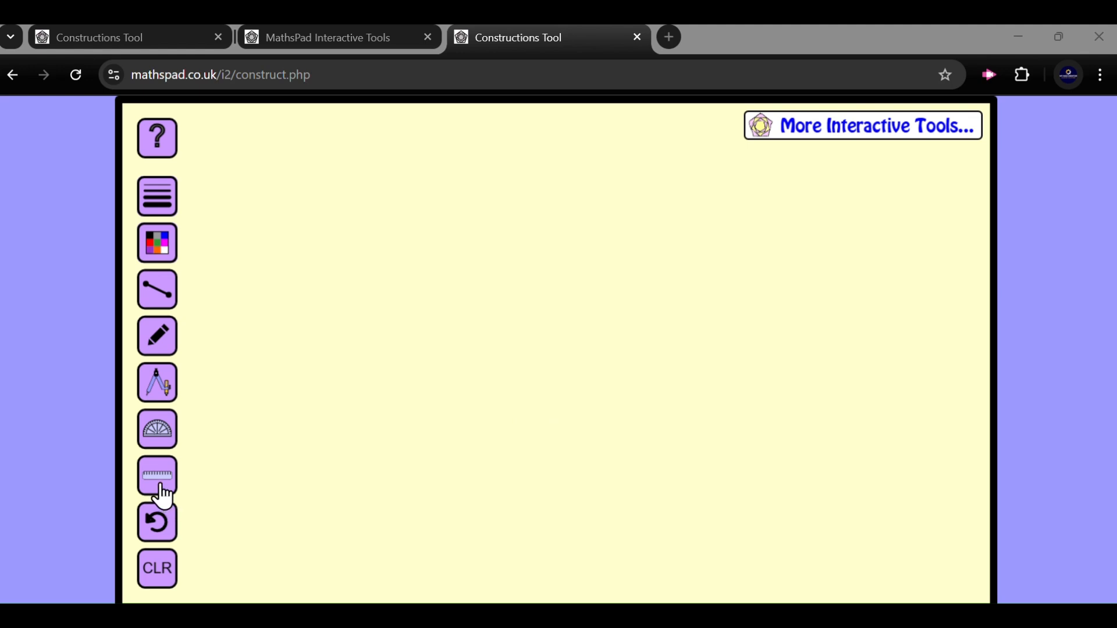
Draw a 6 cm straight base line along the ruler and bring out the compasses.
click(157, 475)
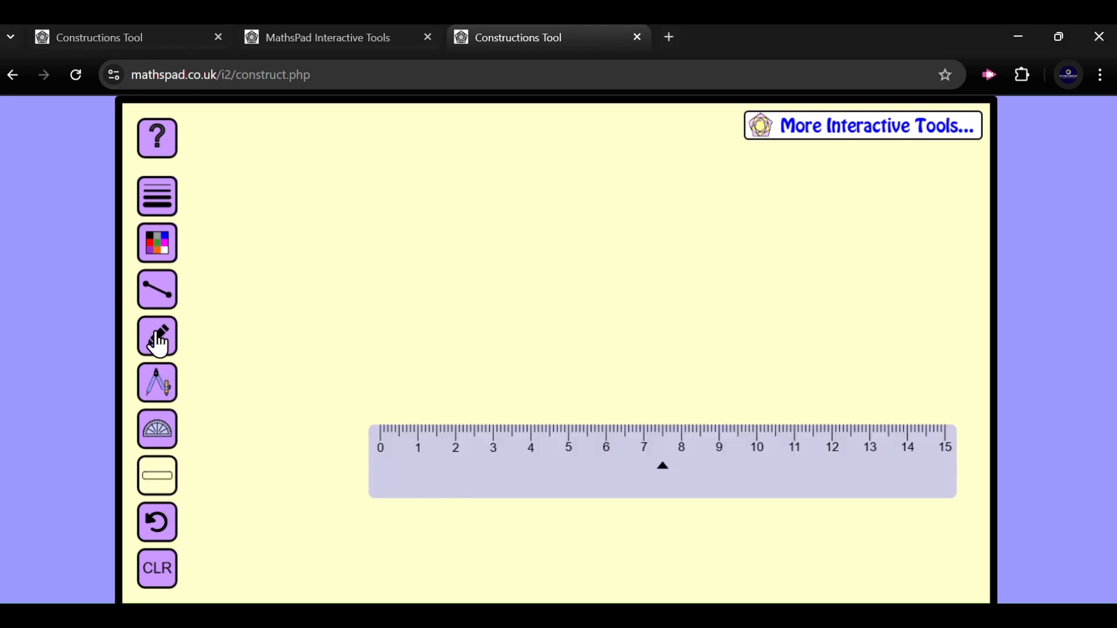
click(157, 337)
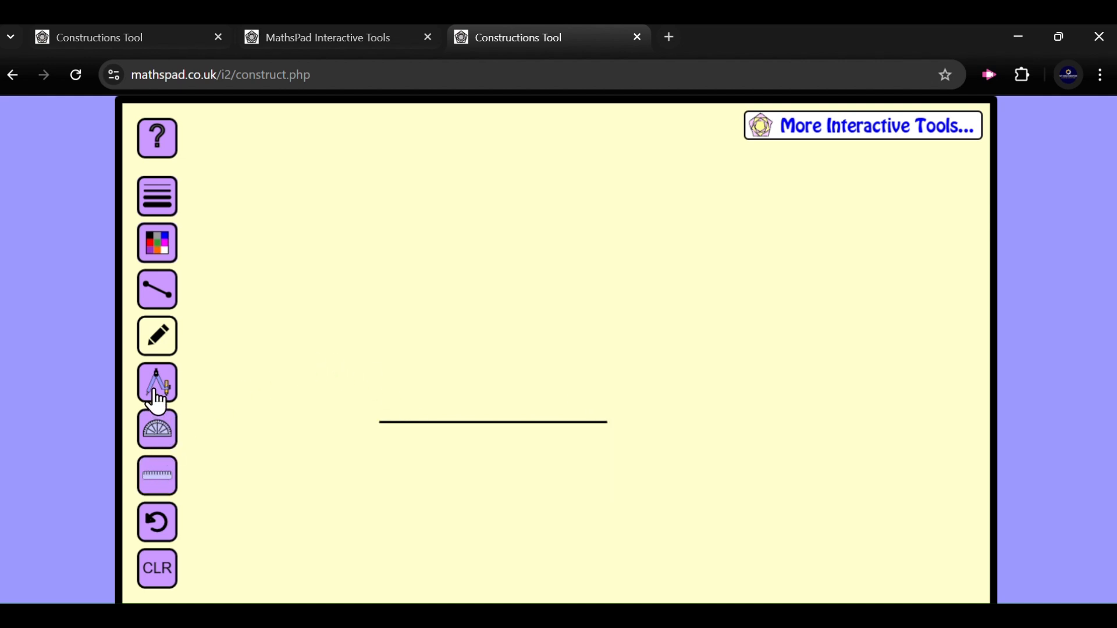
click(157, 382)
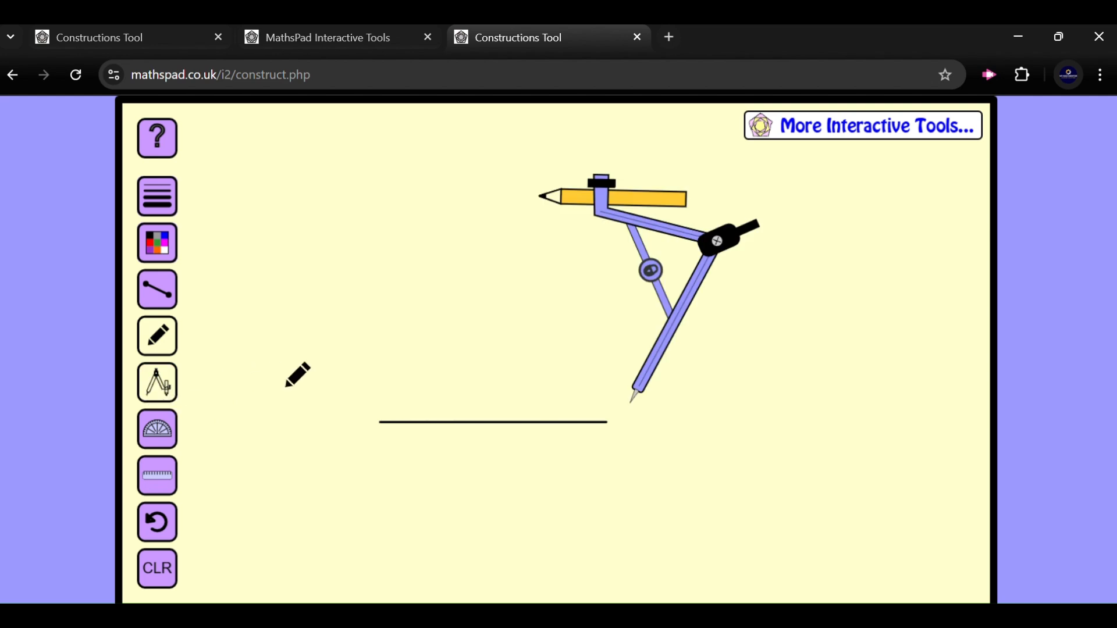
mouse_move(264, 404)
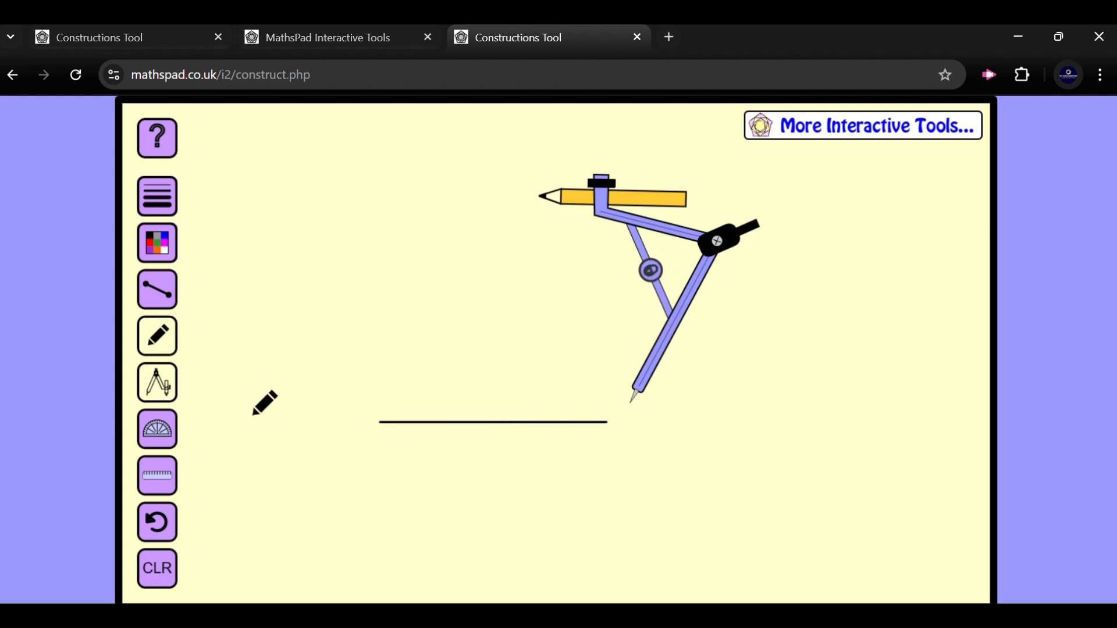
Swing a 6 cm arc from each end of the base line so they cross above it.
click(157, 475)
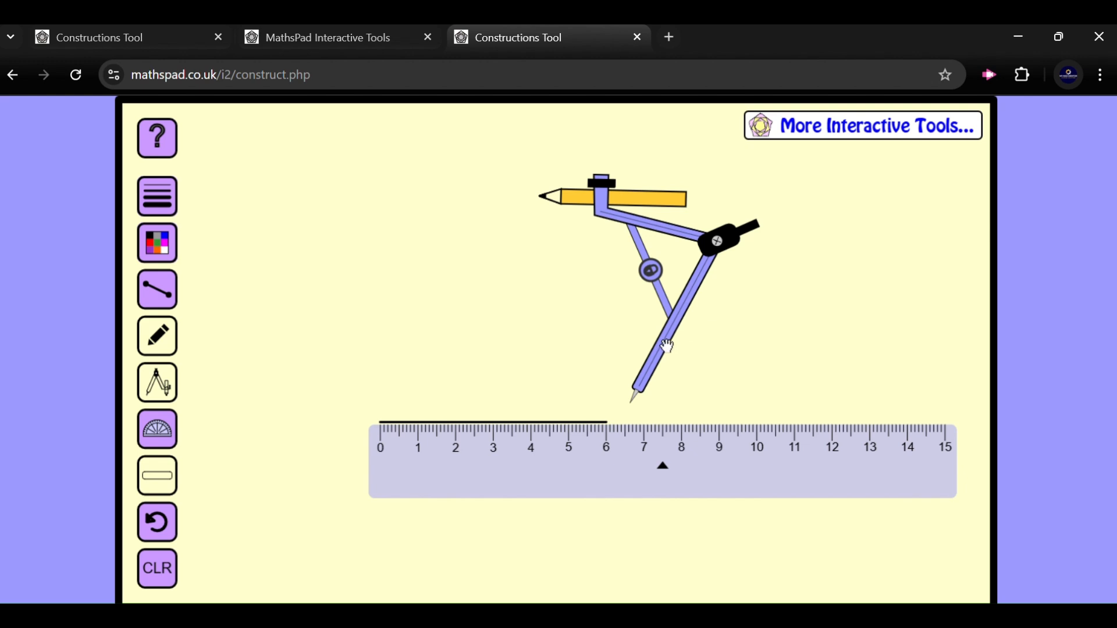
drag(665, 346, 470, 366)
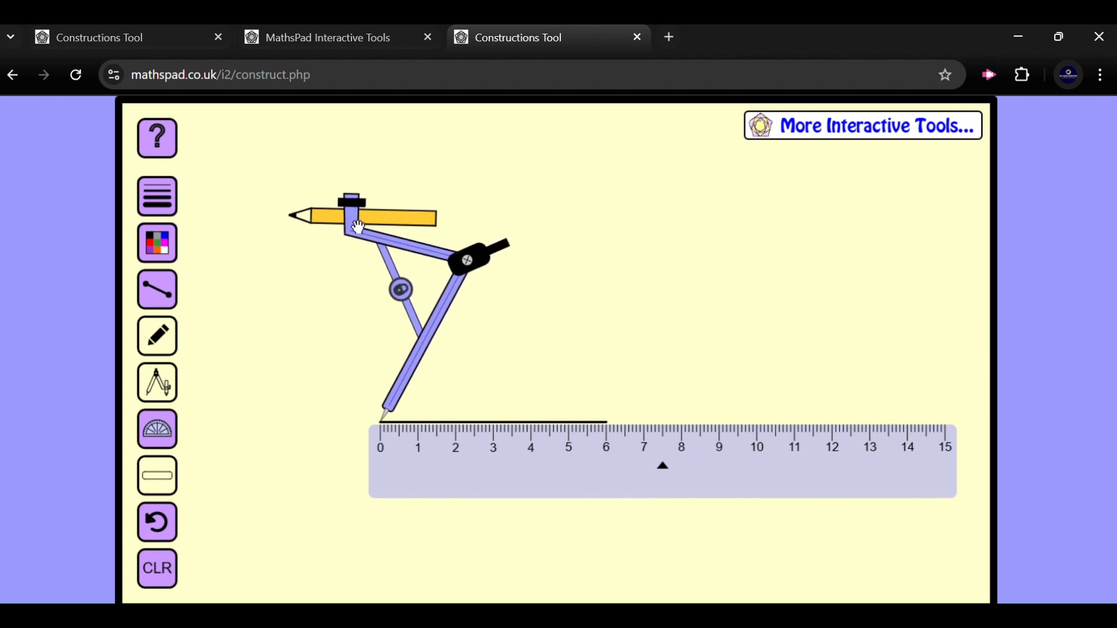
drag(356, 227, 395, 238)
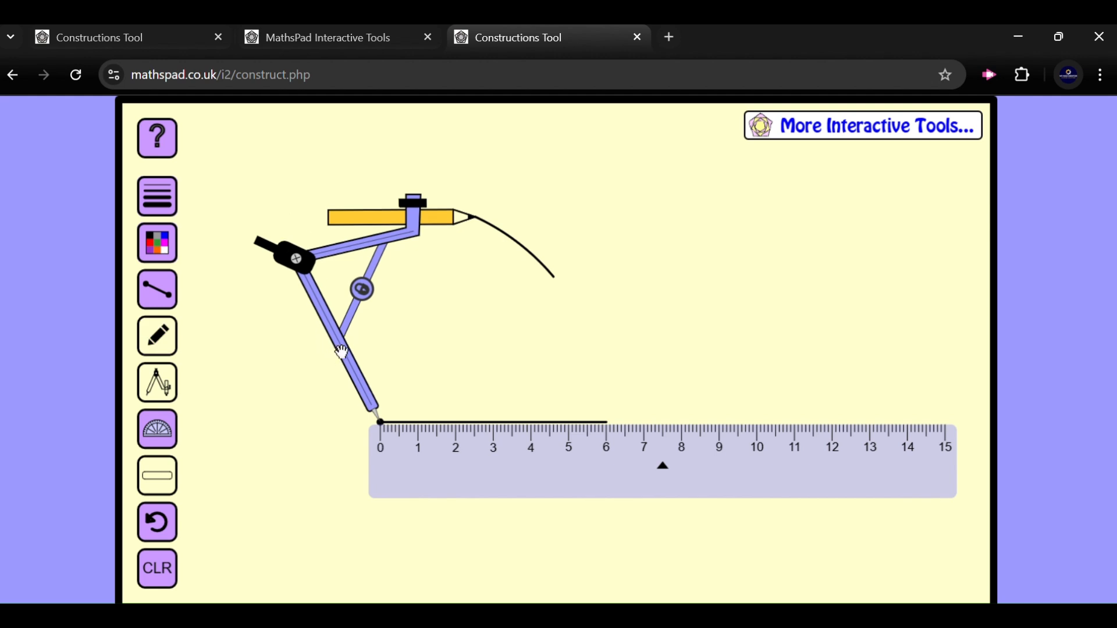
drag(342, 349, 547, 370)
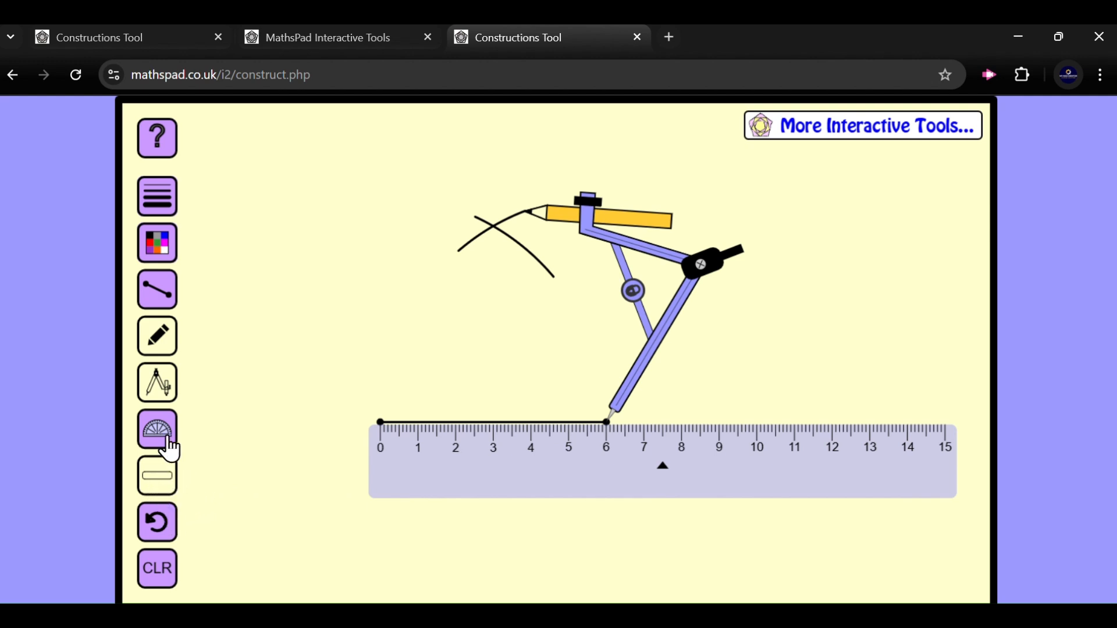
Put the compasses away and join both base ends to the arcs' crossing point.
click(157, 383)
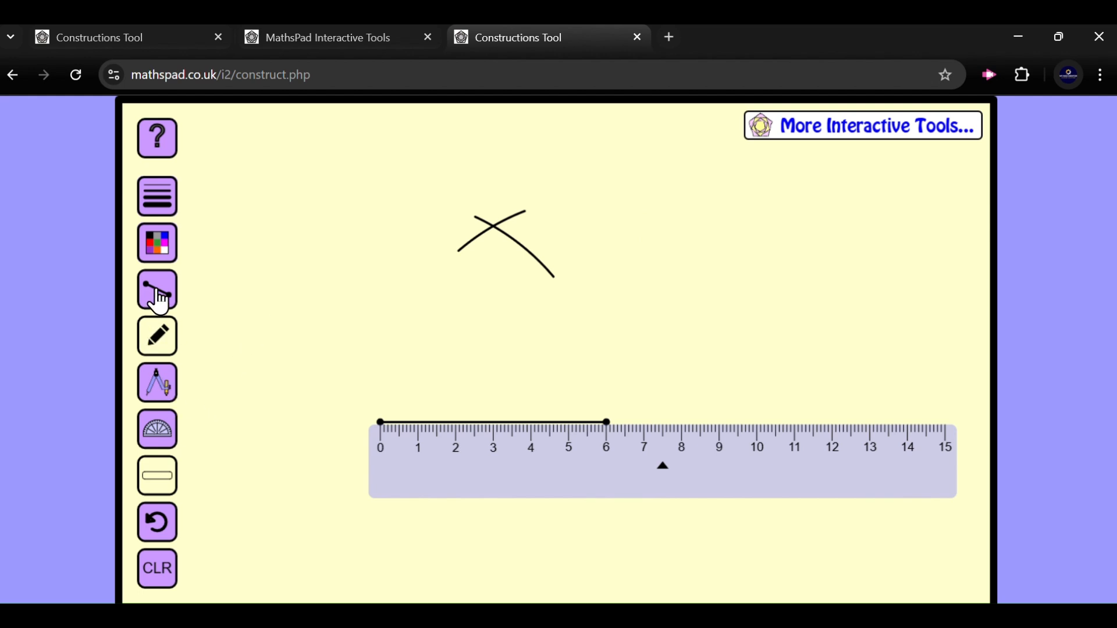
click(157, 290)
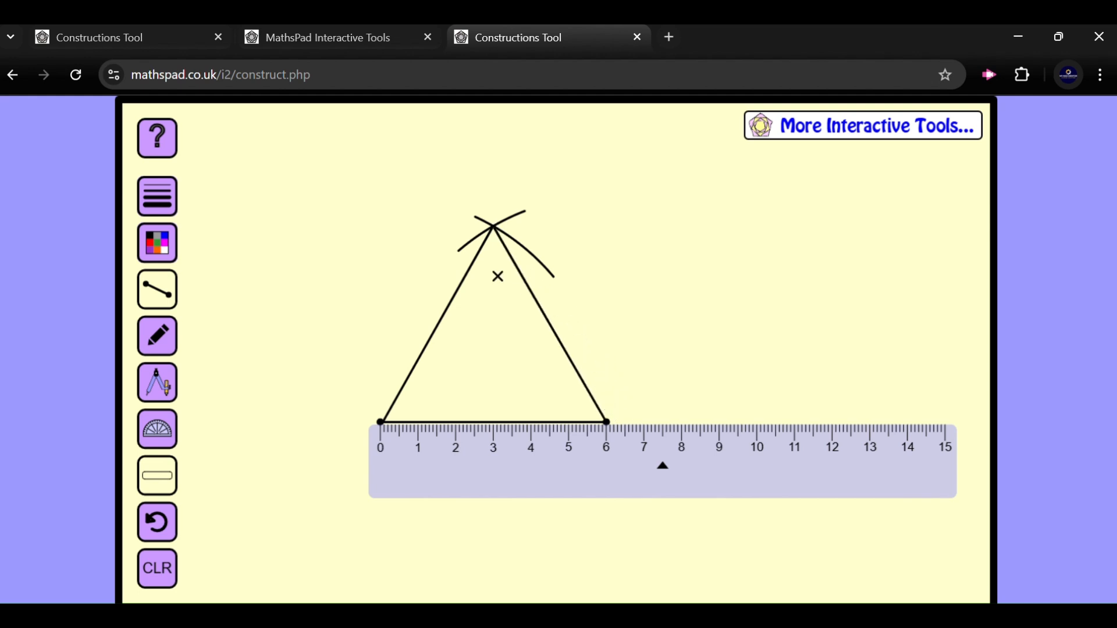
drag(497, 277, 456, 306)
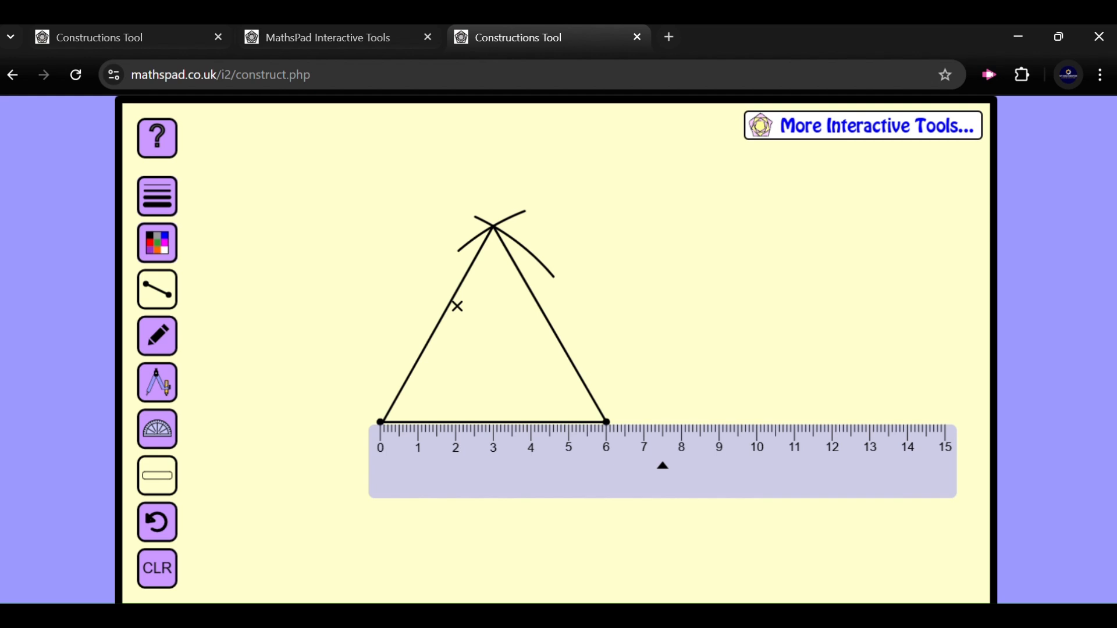